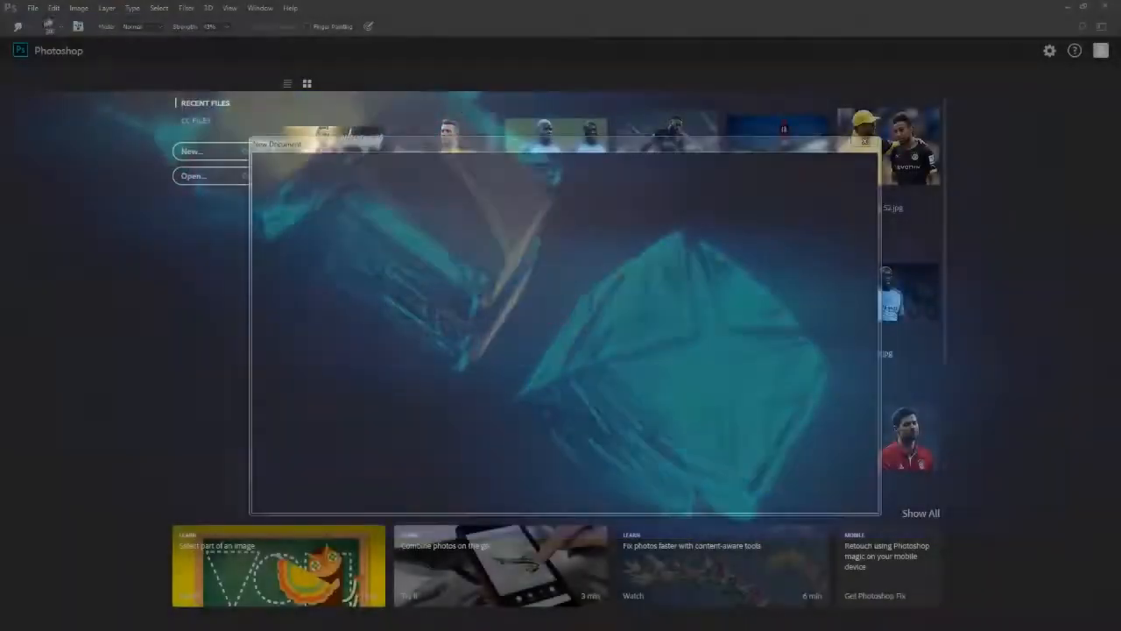
Open the Neymar photo from the start screen's Recent Files
click(193, 175)
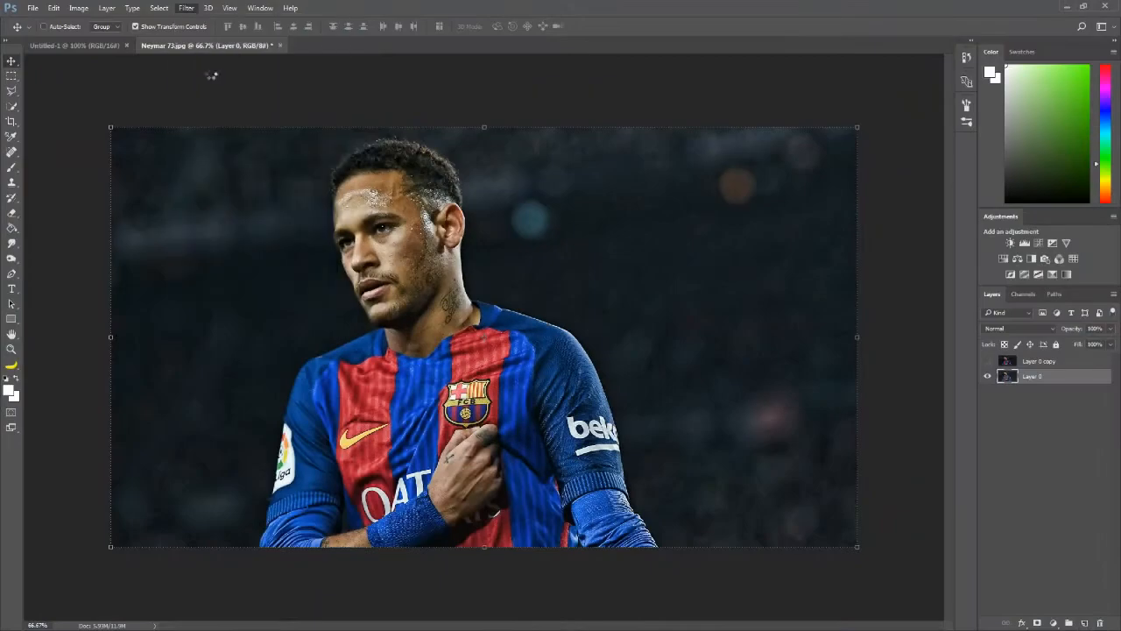
Apply strong Camera Raw sharpening to the player photo via the Filter menu
click(186, 7)
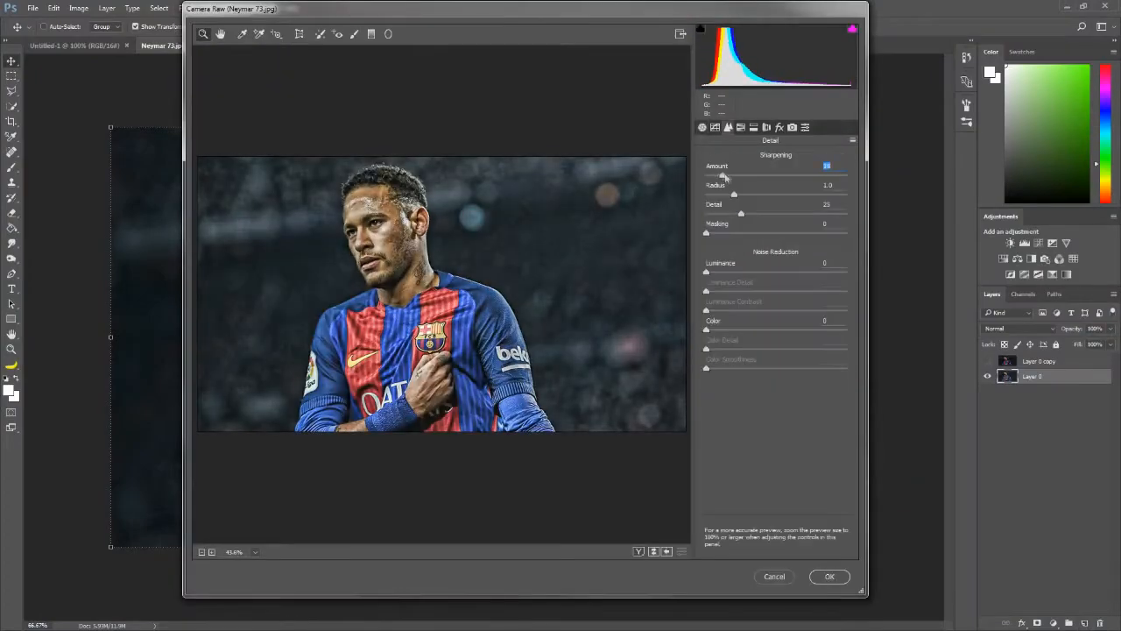
click(829, 576)
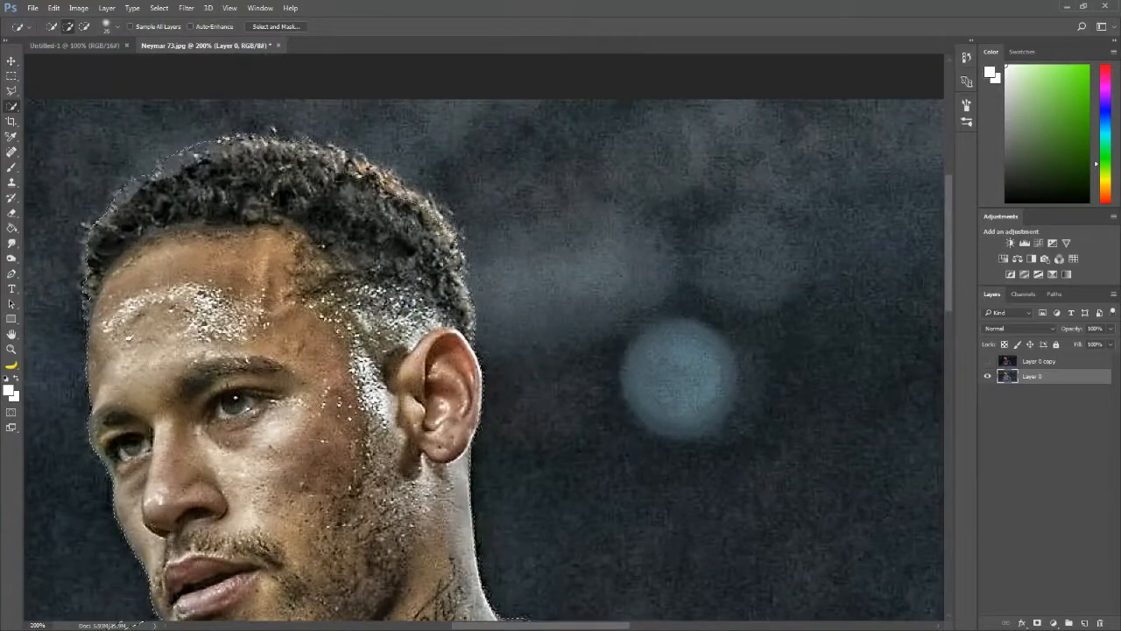
Select the player and output the cutout to a masked layer over a green fill
click(277, 26)
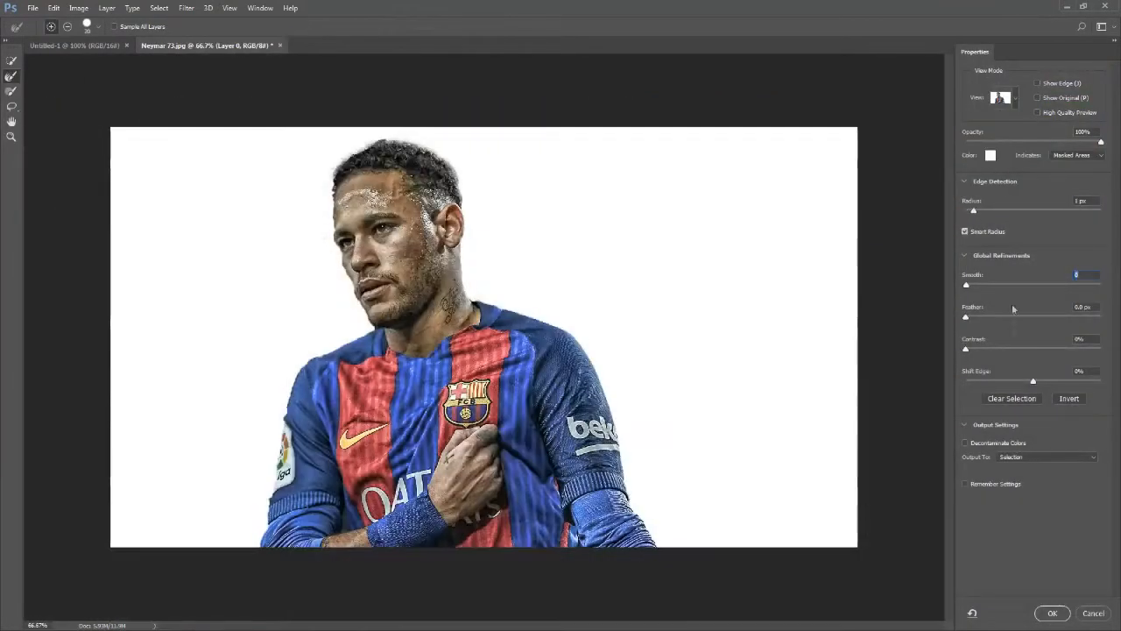
click(1051, 613)
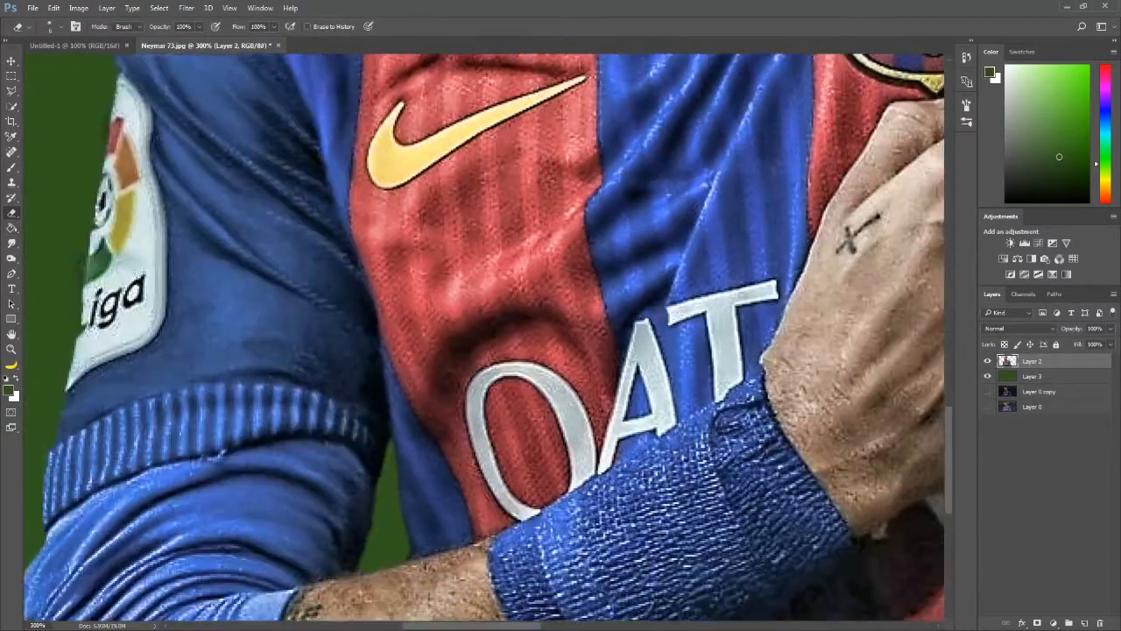
Adjust the Layer Style with Inner Shadow and Gradient Overlay, picking a white shadow colour
scroll(down, 3)
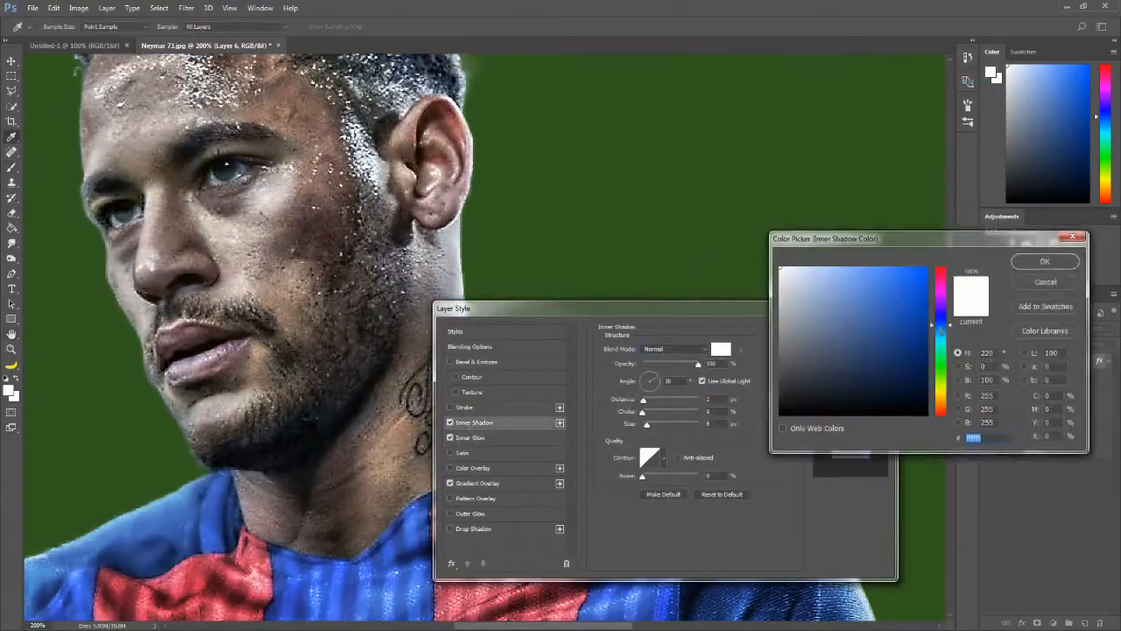
Browse the Backgrounds folder and preview the floodlit stadium photo
click(1044, 261)
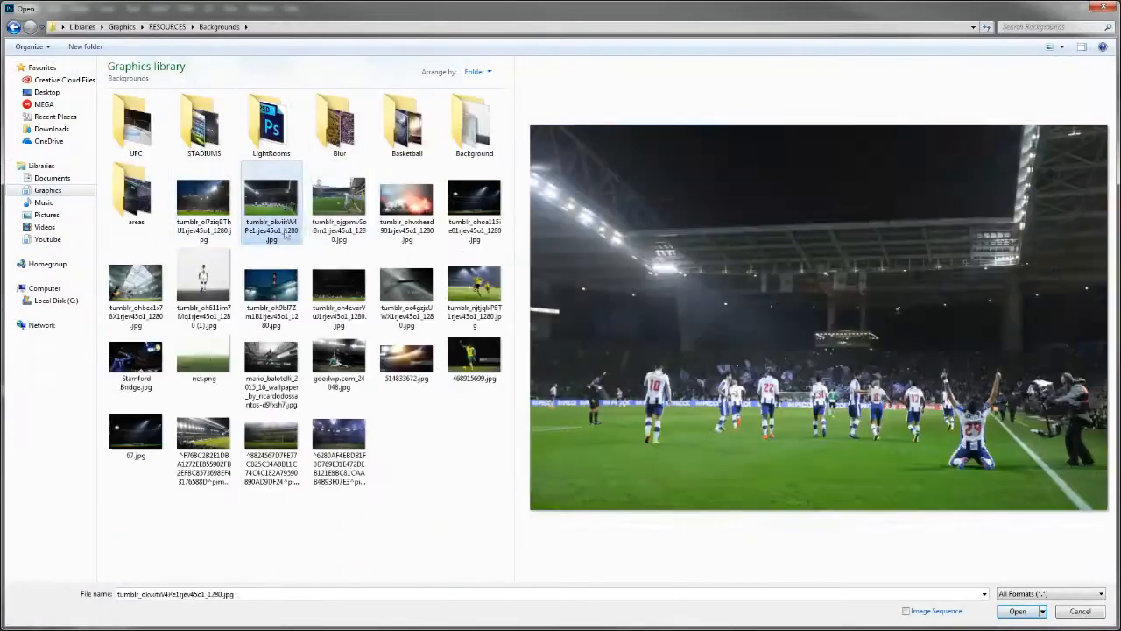
Place the player cutout on the wide banner over the dark blue gradient background
click(1017, 610)
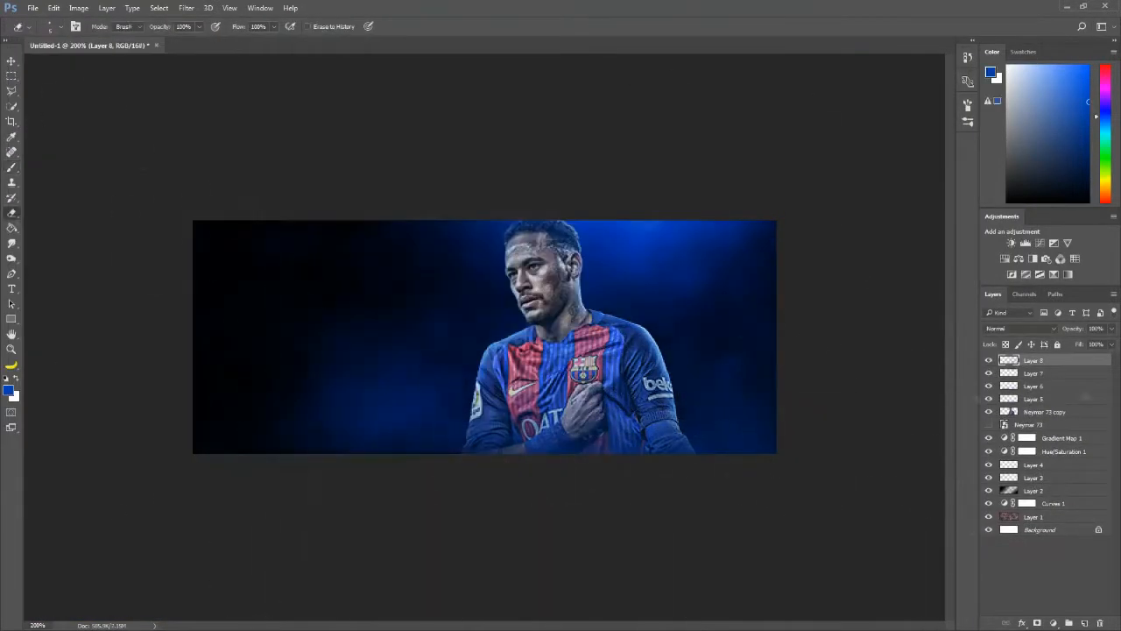
Paint blue smoky glow on Screen-blend layers around the player
click(32, 7)
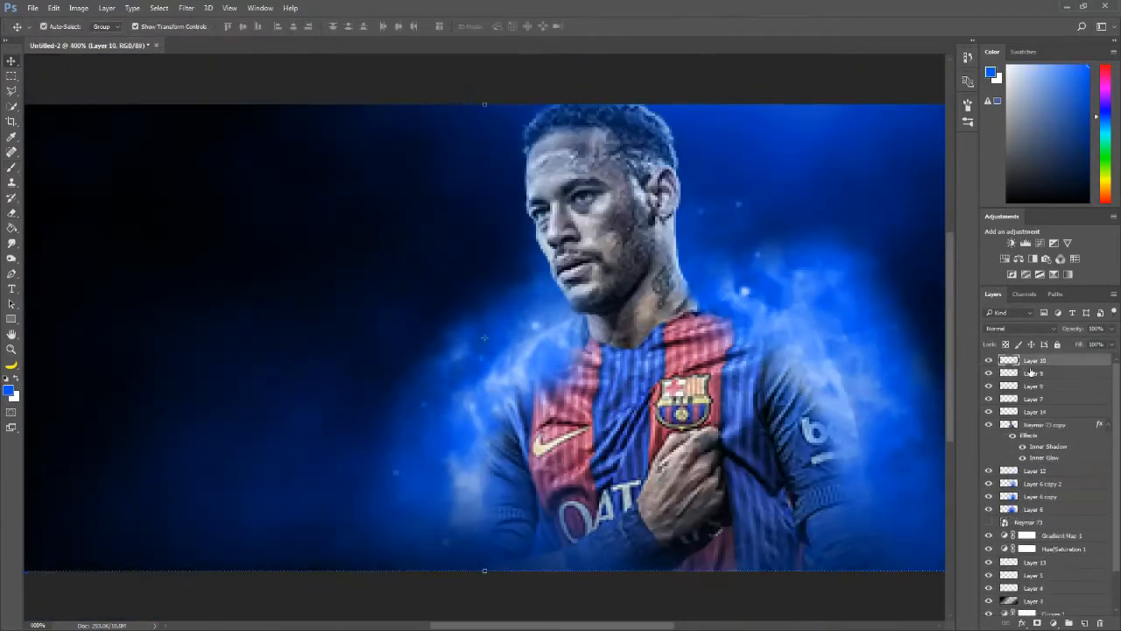
Stack Curves, Gradient Map and Color Lookup adjustment layers to brighten the blue glow
click(1020, 328)
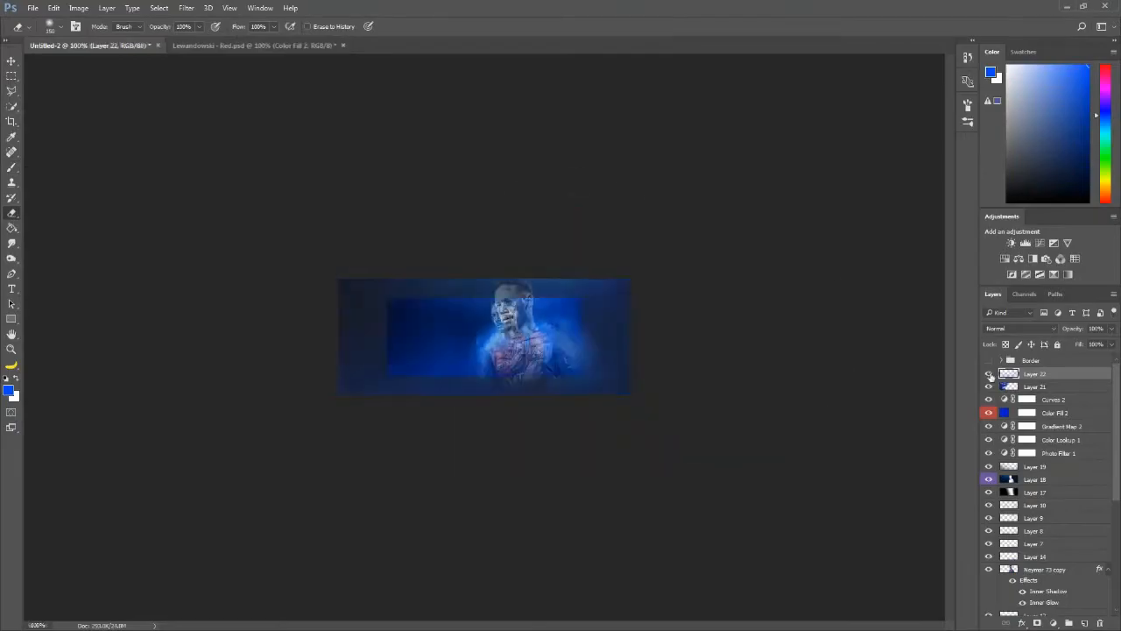
Bring the blue starry space image onto the banner as a new layer and go to the Filter menu
click(459, 45)
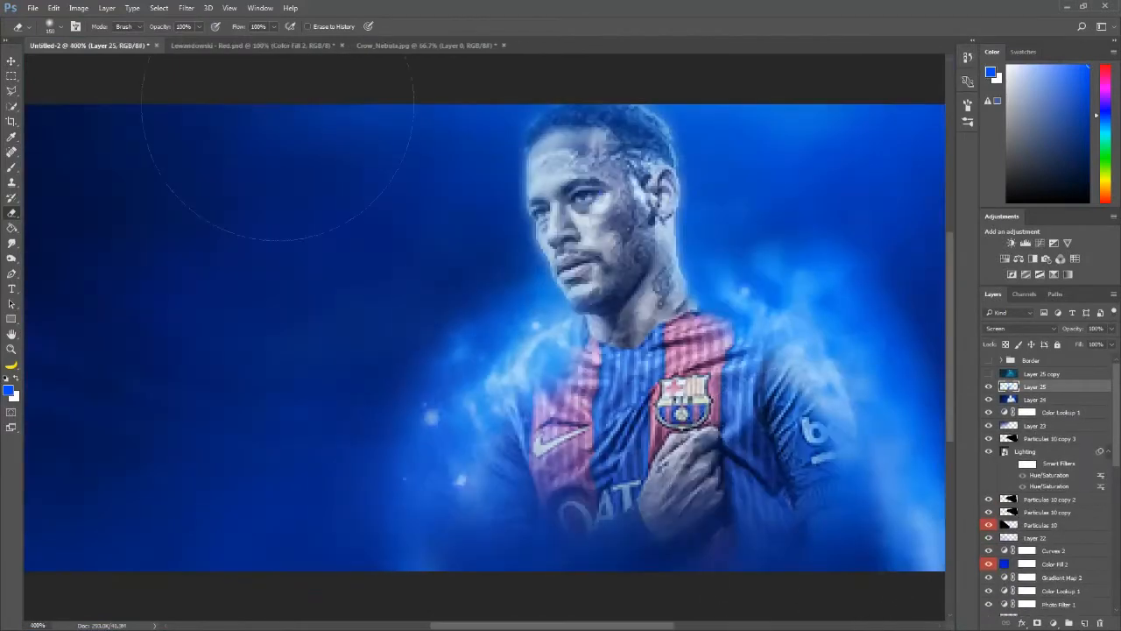
click(185, 7)
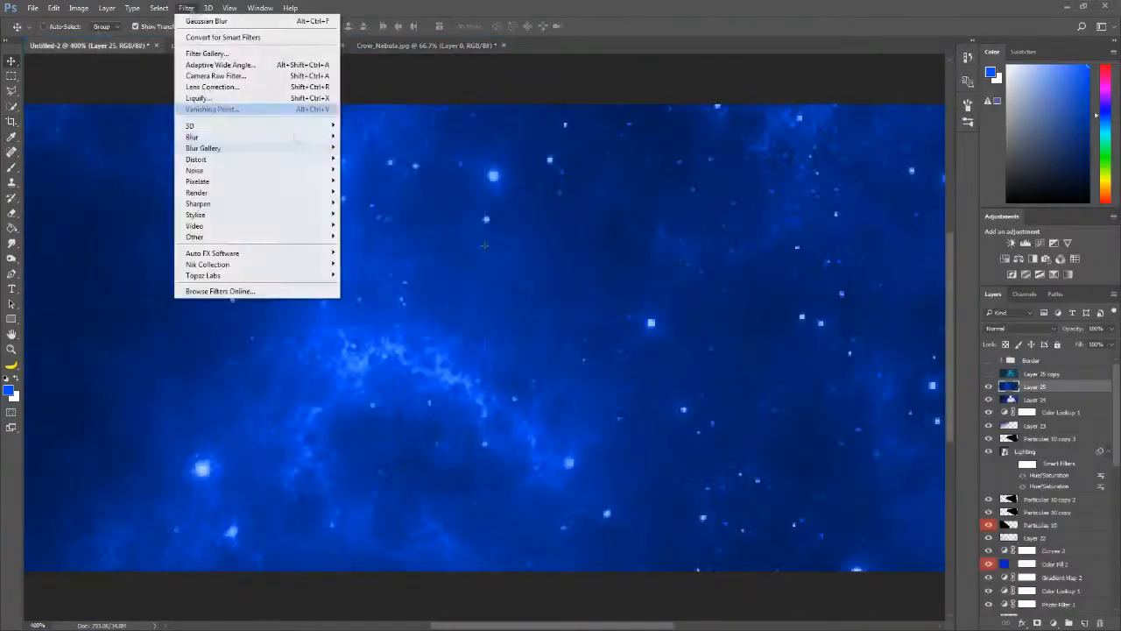